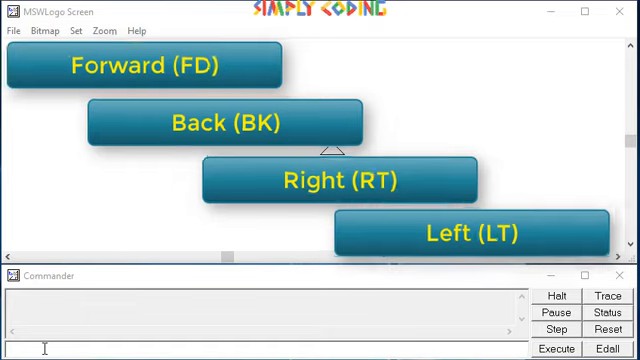
Enter the unknown command jump to see the error, then fd 100 to draw a vertical line
{"action": "left_click", "coordinate": [606, 329]}
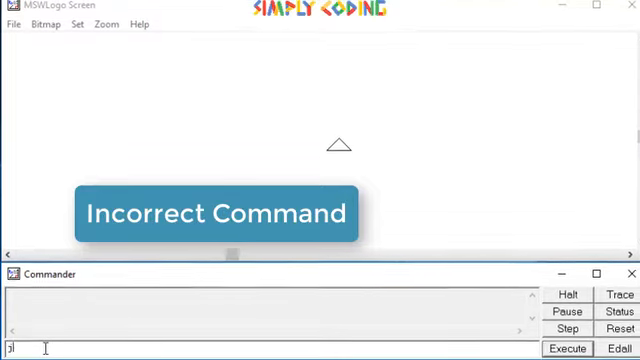
{"action": "type", "text": "jump"}
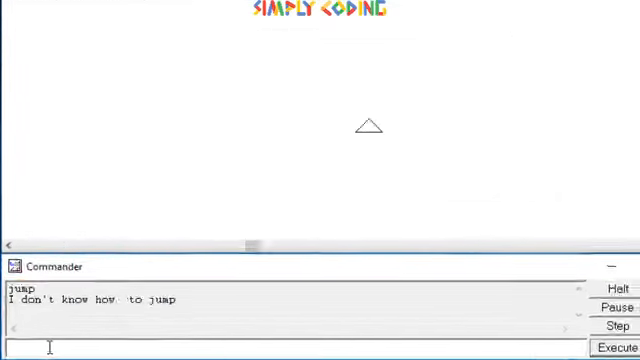
{"action": "type", "text": "fd 100"}
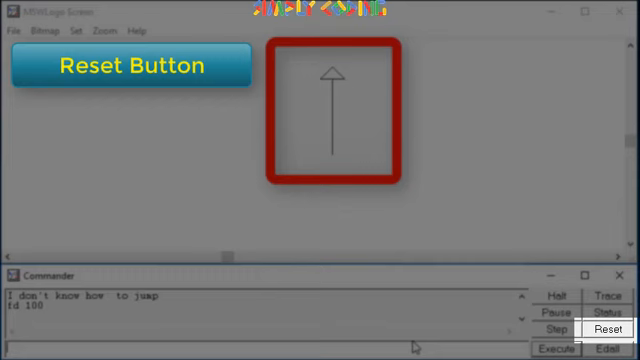
Reset the turtle home, then run cs and ct to clear the screen and command history
{"action": "left_click", "coordinate": [597, 327]}
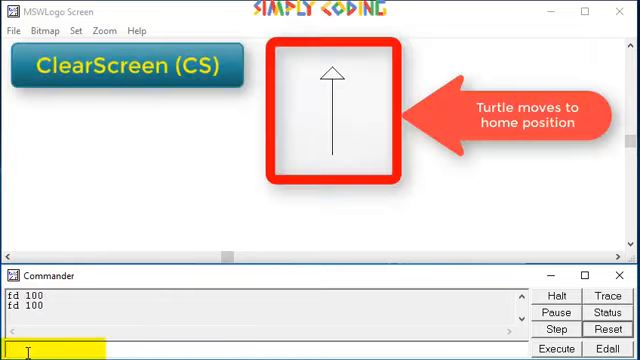
{"action": "type", "text": "c"}
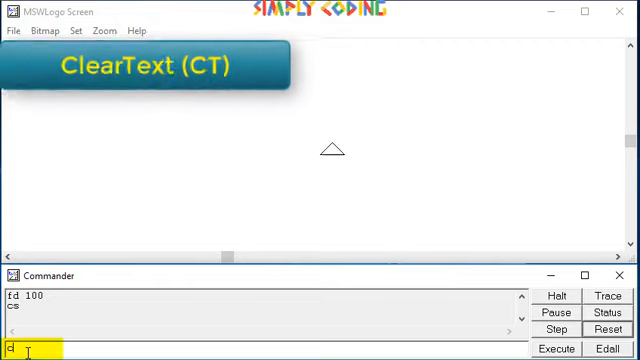
{"action": "type", "text": "ct"}
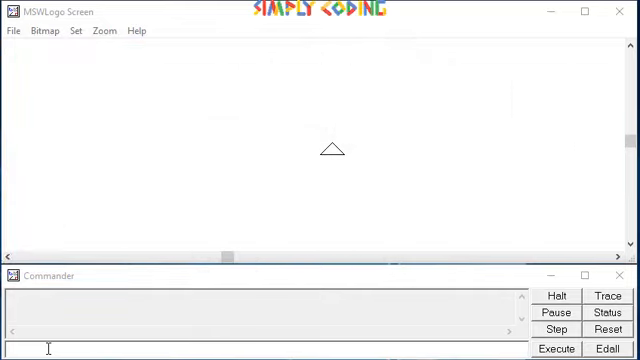
Run fd 100 then bk 200 so the line extends below its starting point
{"action": "type", "text": "f"}
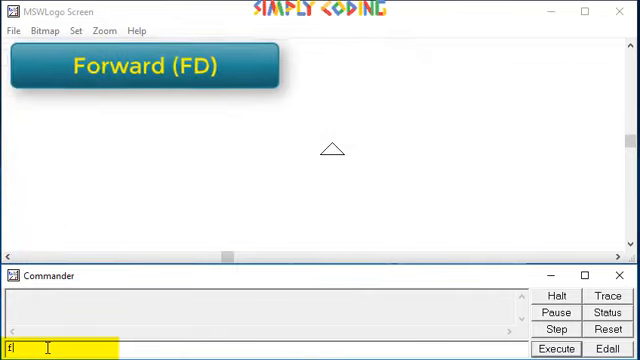
{"action": "type", "text": "d"}
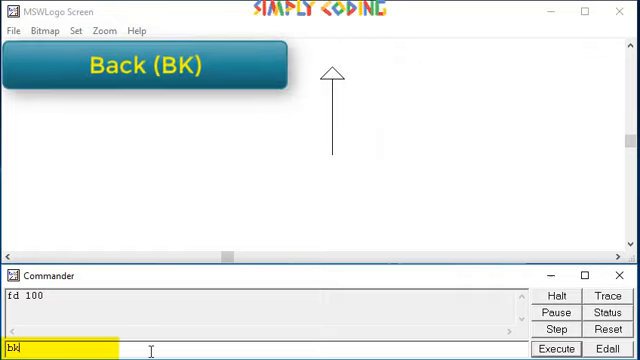
{"action": "type", "text": "2"}
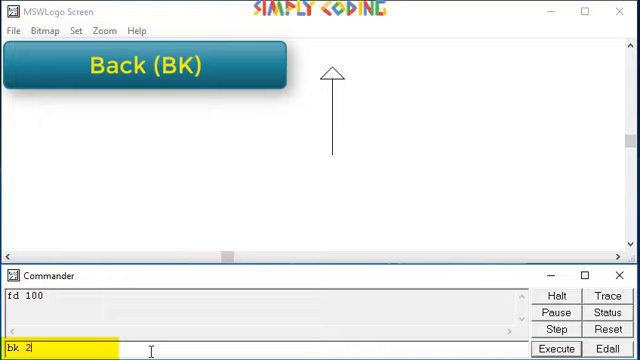
{"action": "type", "text": "00"}
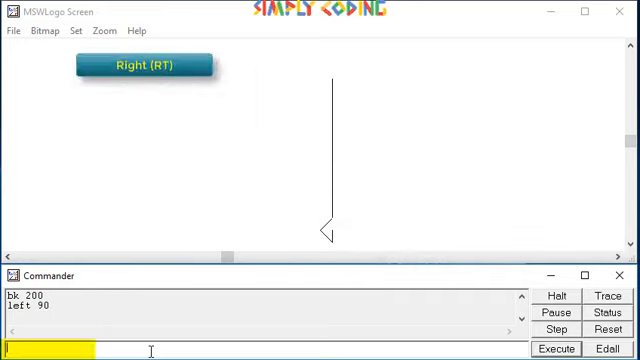
Turn the turtle right 180, then clear and draw a fresh fd 100 line
{"action": "type", "text": "rt"}
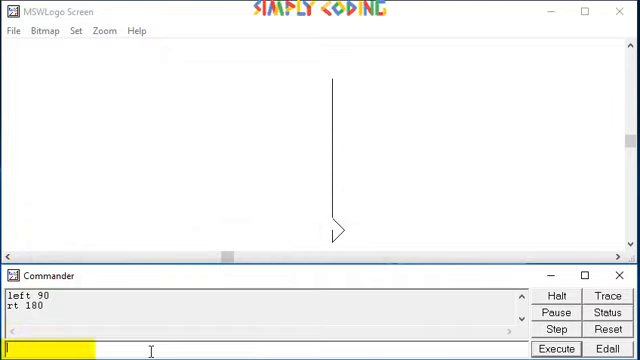
{"action": "type", "text": "fd"}
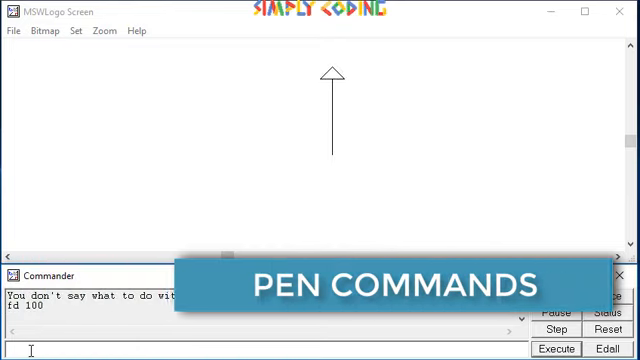
Lift the pen with pu, turn right, and move forward without drawing
{"action": "type", "text": "pu"}
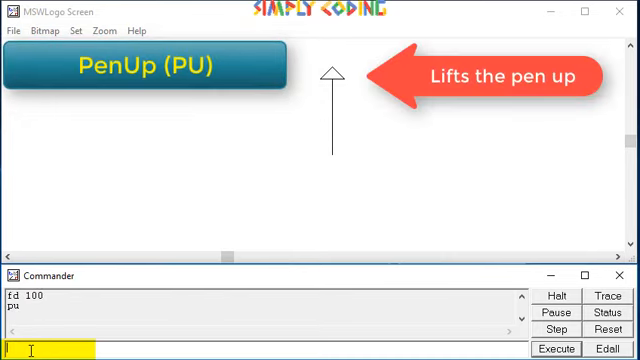
{"action": "type", "text": "rt"}
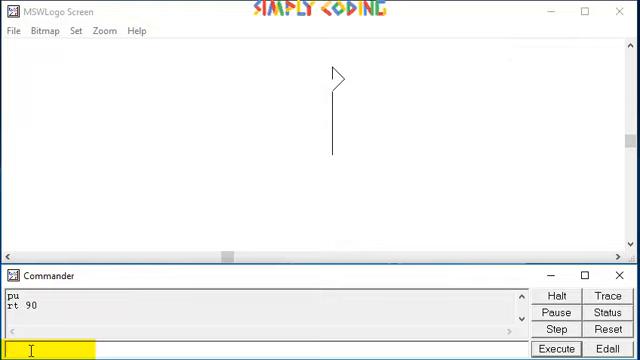
{"action": "type", "text": "fd 10"}
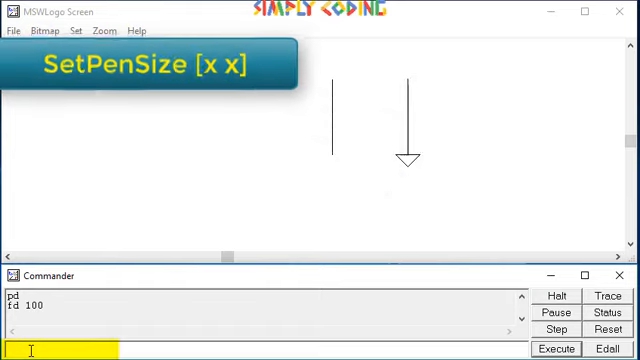
Run setpensize [5 5] for a 5-unit-wide pen
{"action": "type", "text": "setpensize ["}
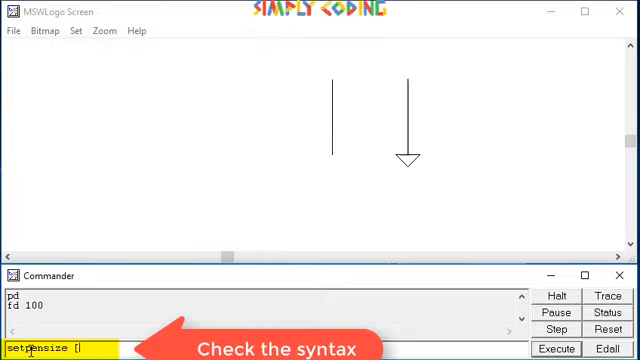
{"action": "type", "text": "5"}
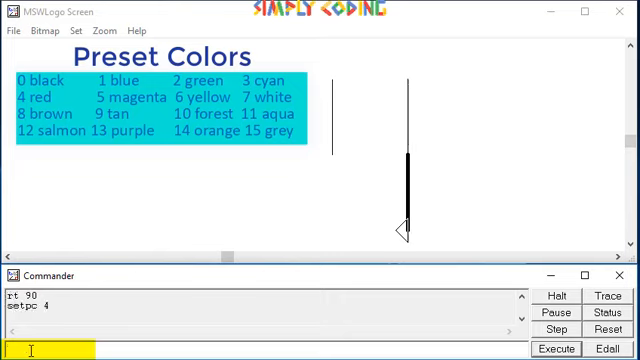
Draw fd 100, then a red line with setpc 4 and a blue line with [0 0 255]
{"action": "type", "text": "fd"}
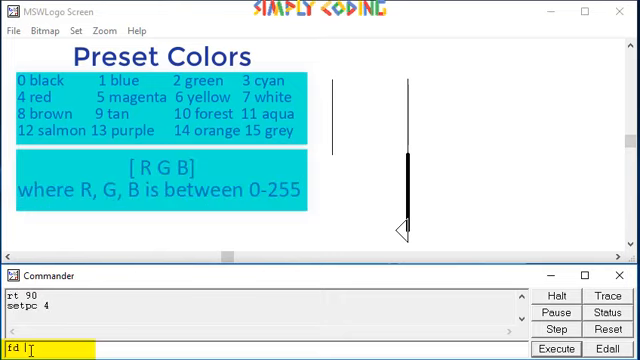
{"action": "type", "text": "100"}
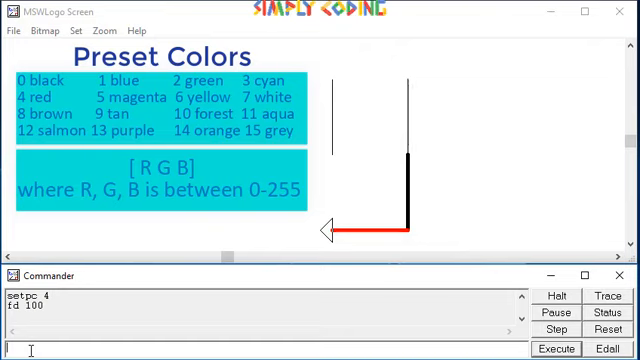
{"action": "type", "text": "setpc ["}
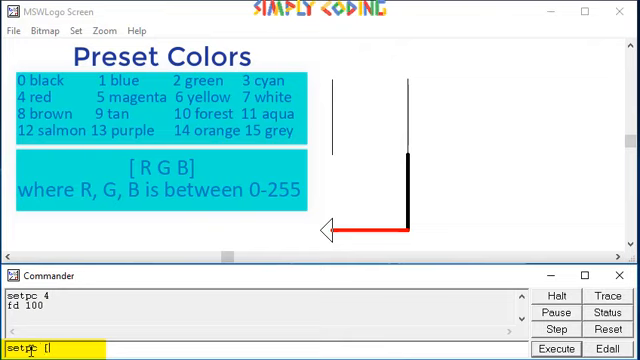
{"action": "type", "text": "0 0"}
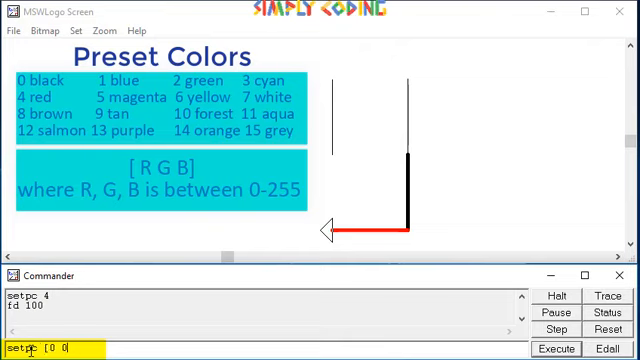
{"action": "type", "text": "255"}
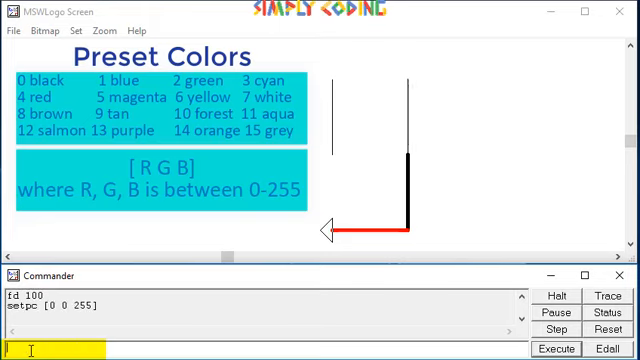
{"action": "type", "text": "fd 100"}
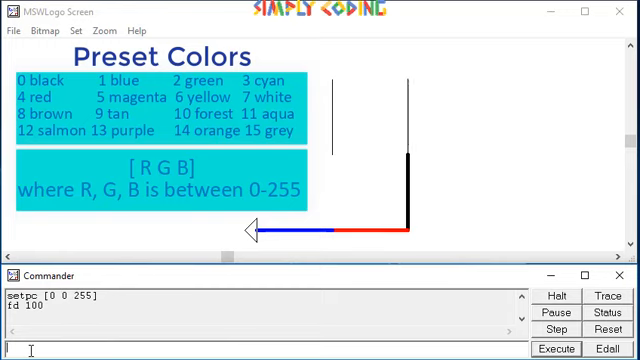
{"action": "type", "text": "set"}
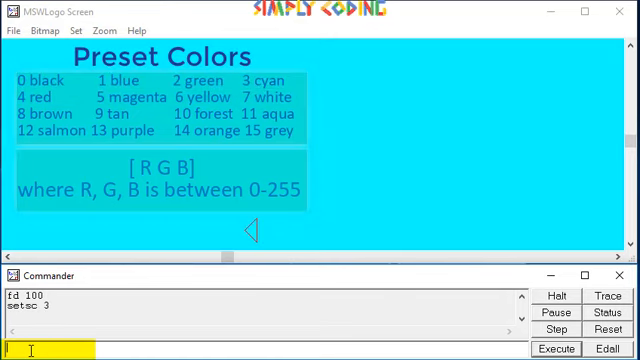
Set the background to black with setsc [0 0 0], then white with [255 255 255]
{"action": "type", "text": "setsc [0"}
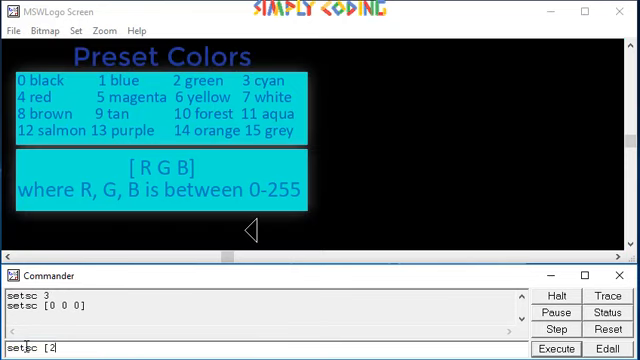
{"action": "type", "text": "55 255 255"}
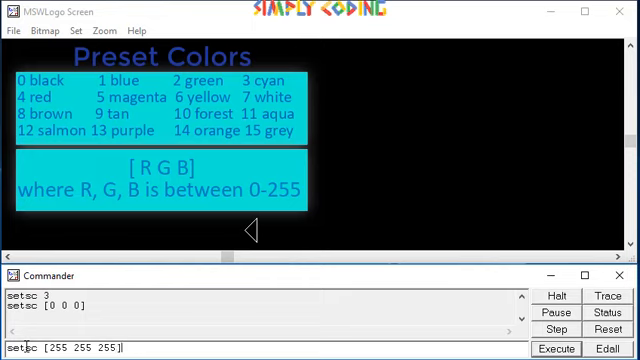
{"action": "left_click", "coordinate": [558, 347]}
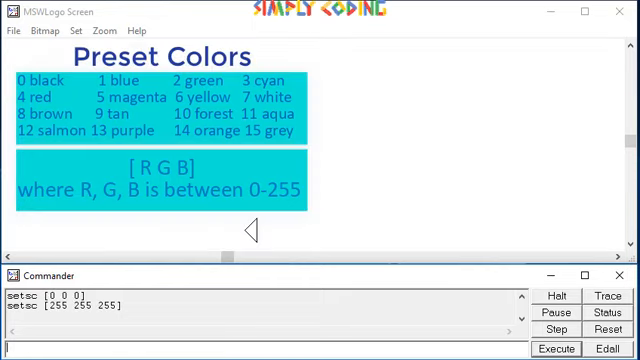
{"action": "type", "text": "pe"}
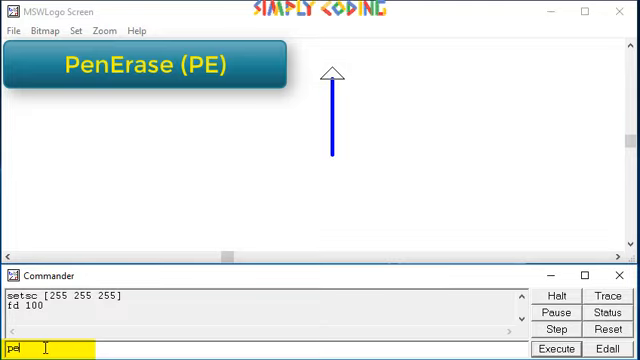
Erase the blue line by retracing it with pe and bk 100, then restore painting with ppt
{"action": "left_click", "coordinate": [556, 348]}
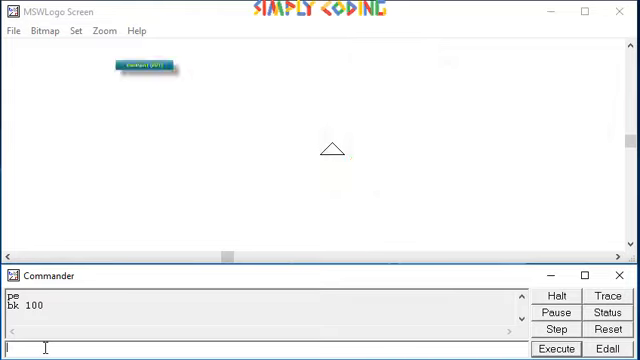
{"action": "type", "text": "ppt"}
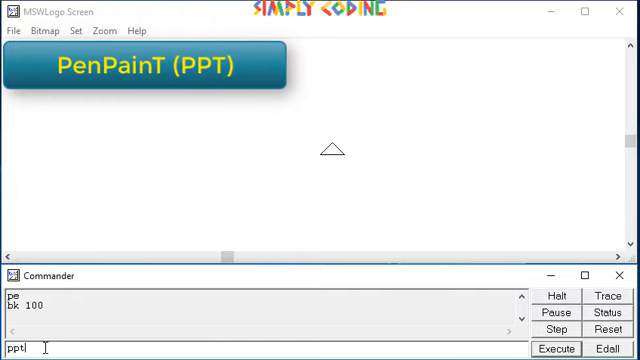
{"action": "left_click", "coordinate": [40, 348]}
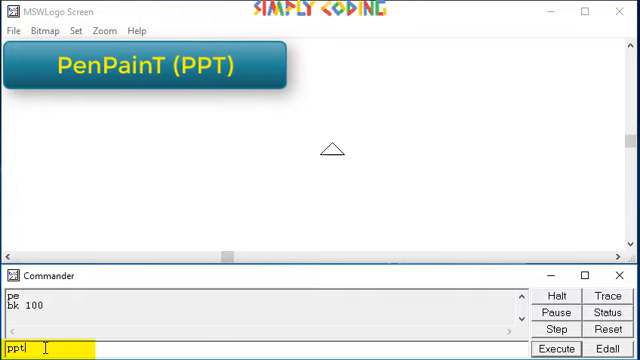